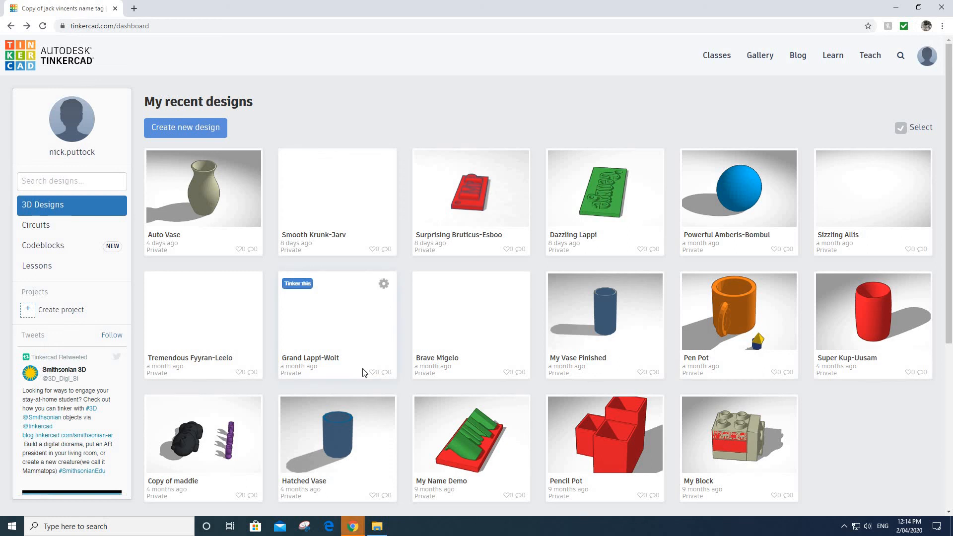
mouse_move(352, 278)
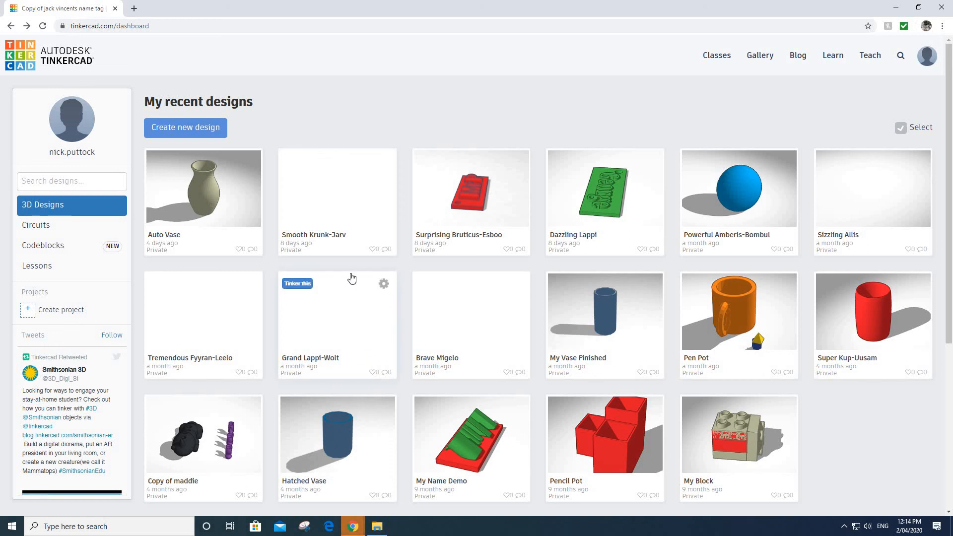
mouse_move(482, 244)
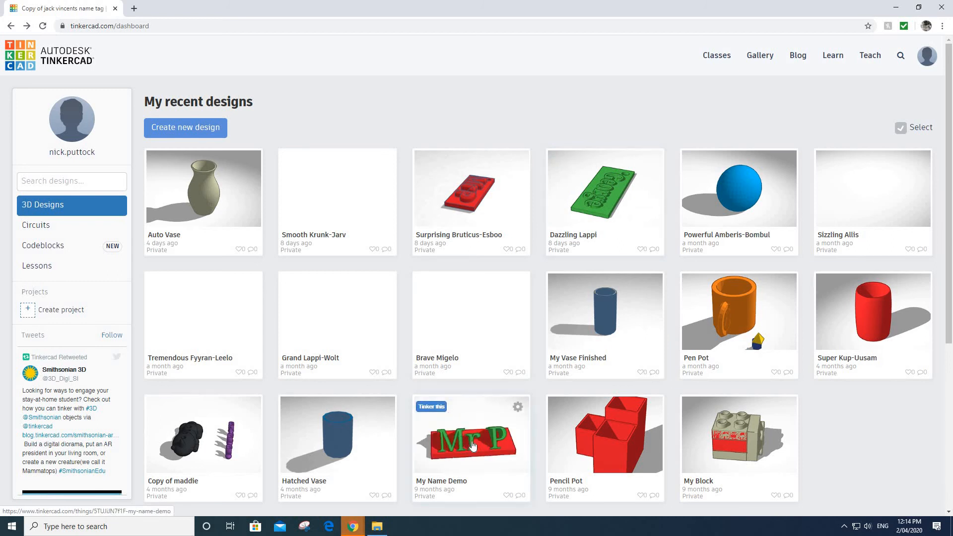
Open the My Name Demo design from the dashboard in the editor
click(471, 433)
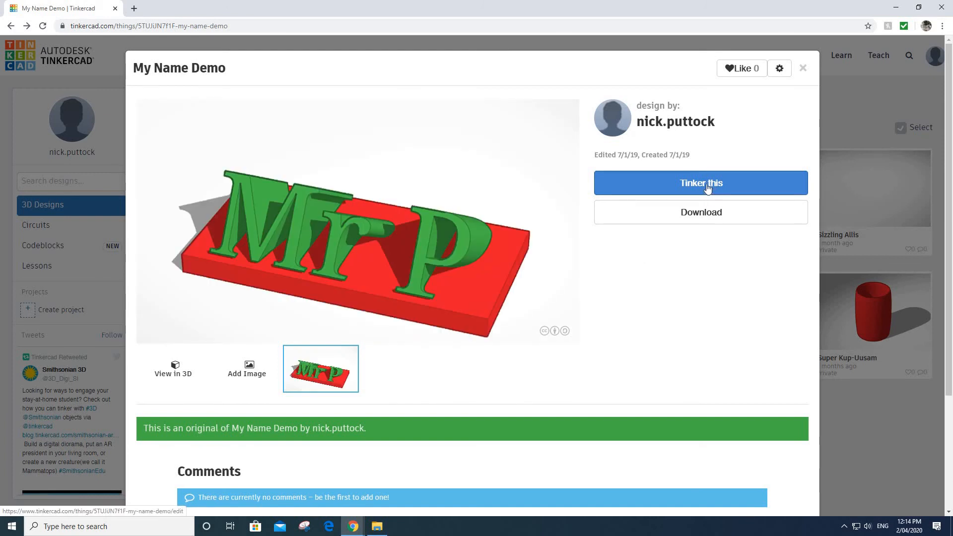
click(802, 67)
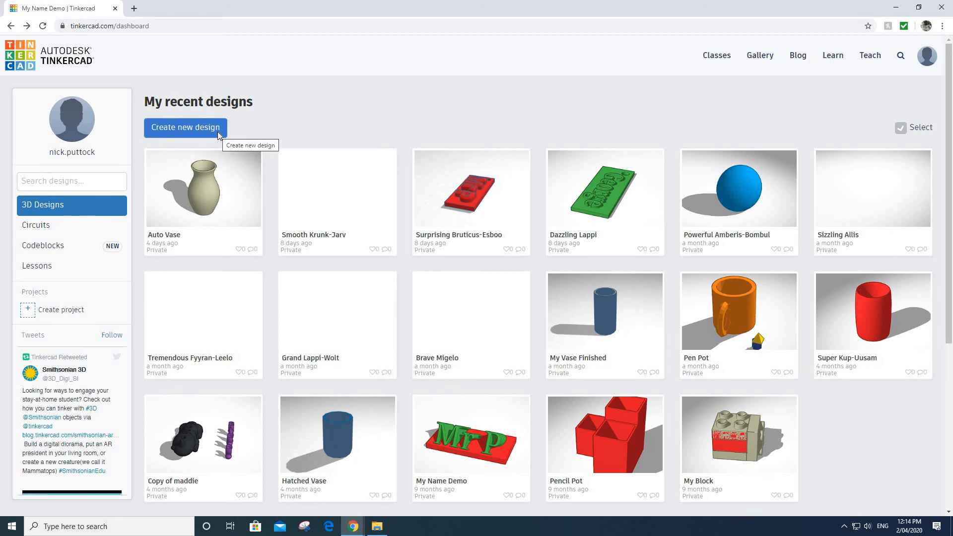
click(471, 433)
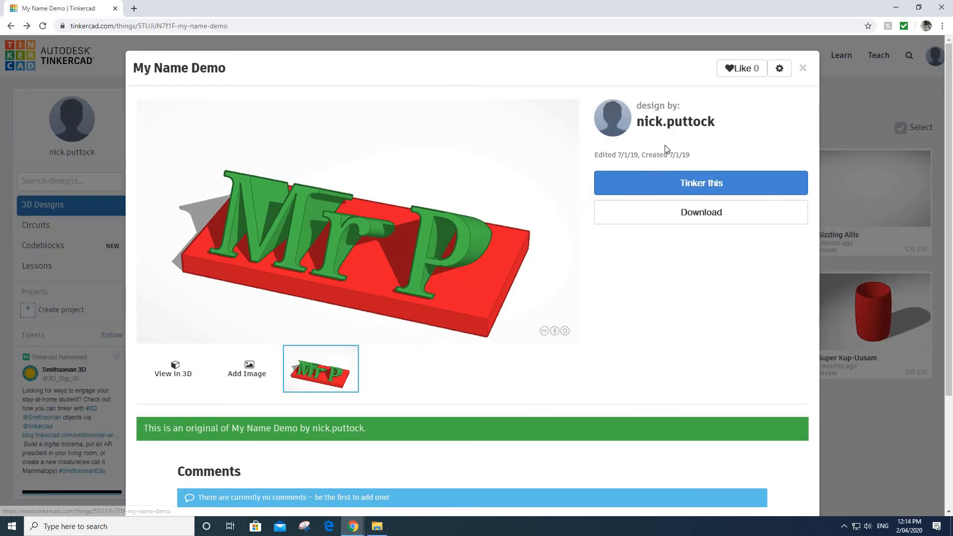
mouse_move(664, 177)
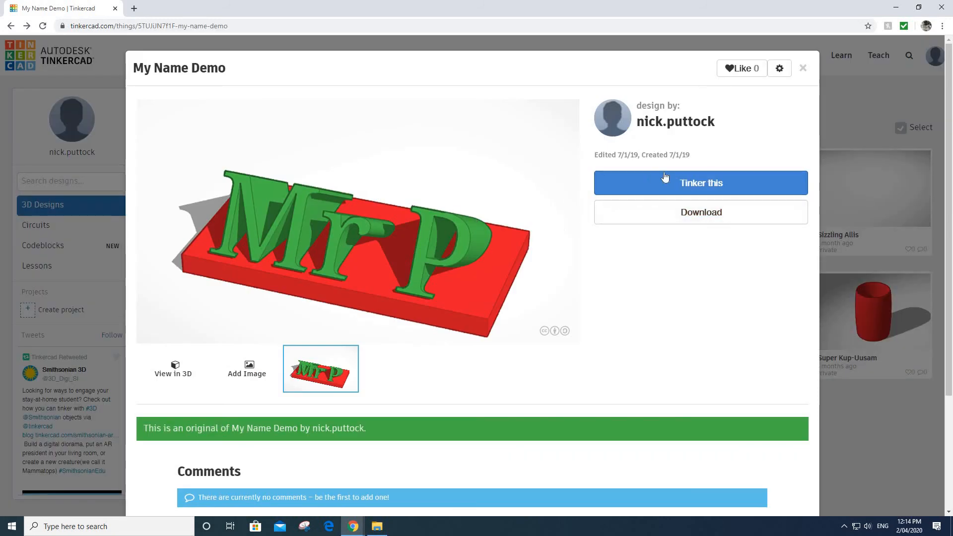
mouse_move(701, 183)
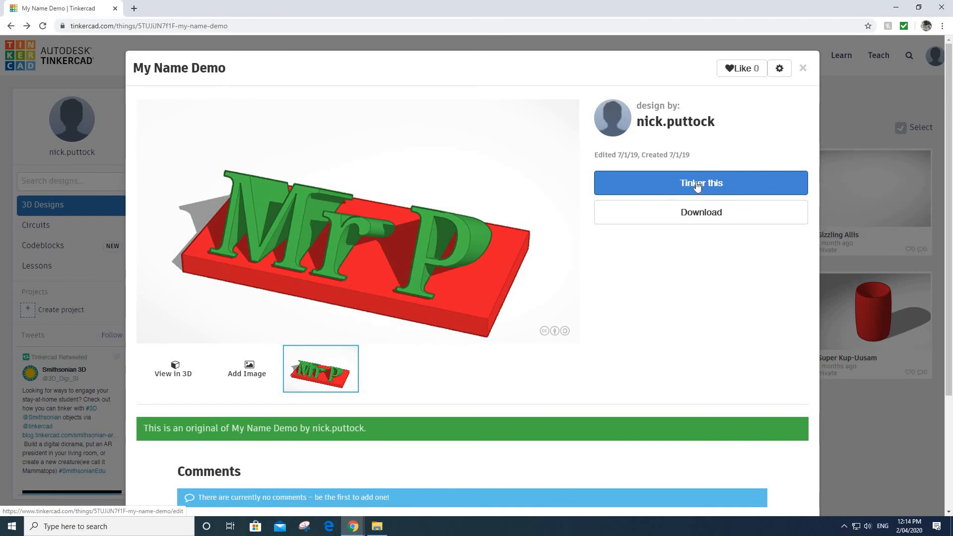
click(699, 183)
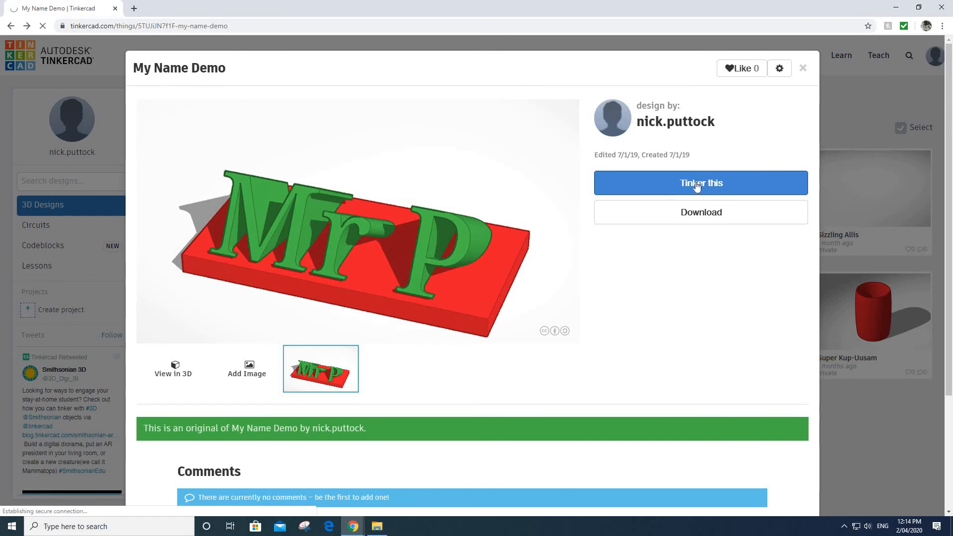
click(700, 183)
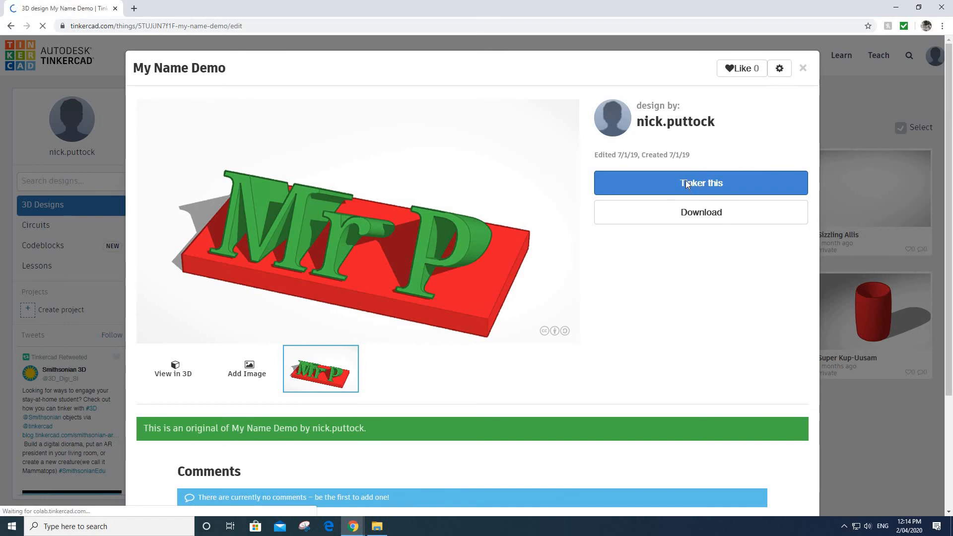
Place a red box beside the Mr P plaque, adding and then deleting a trial text shape
click(701, 183)
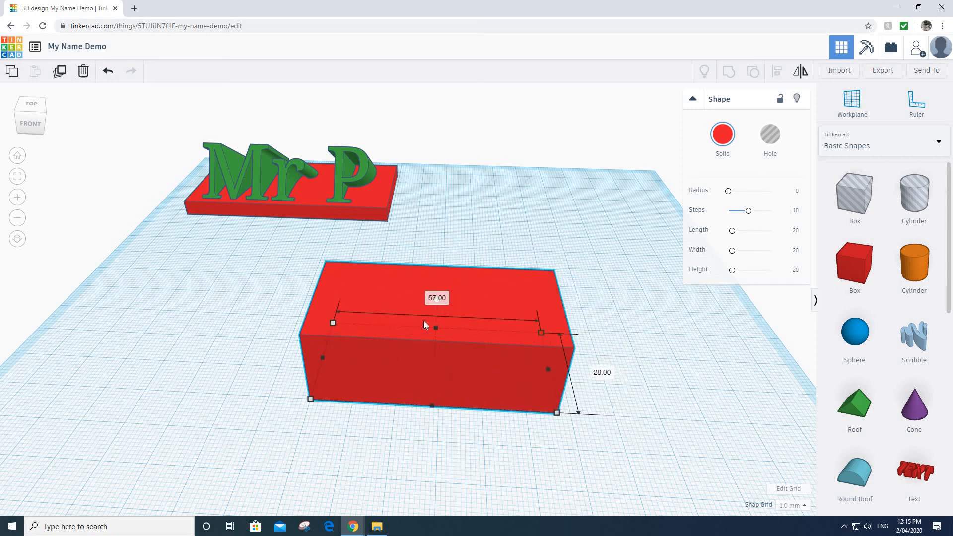
mouse_move(758, 436)
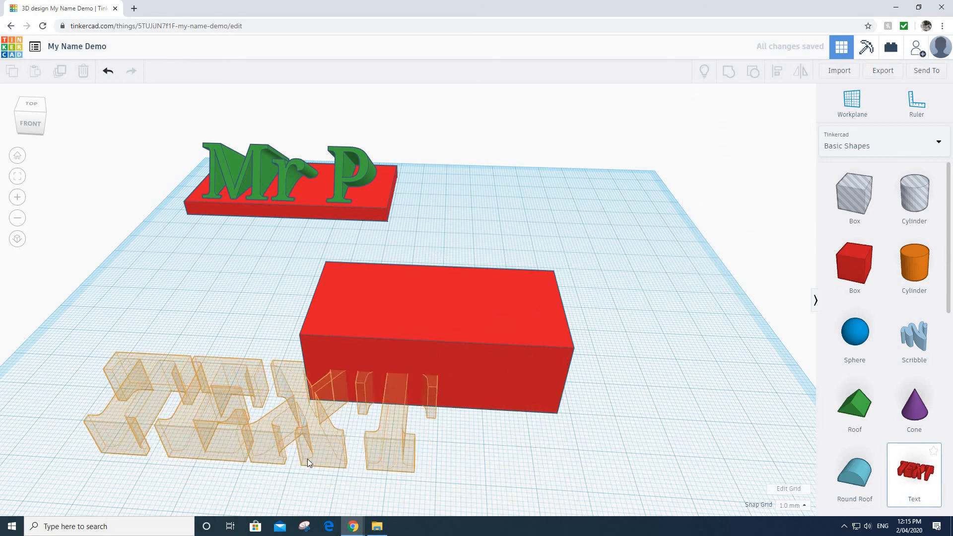
click(307, 462)
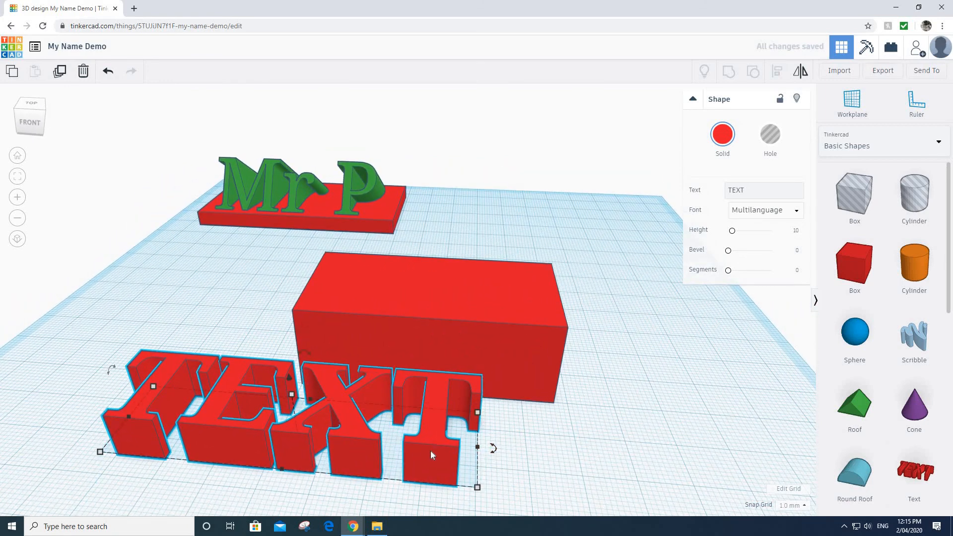
key(Delete)
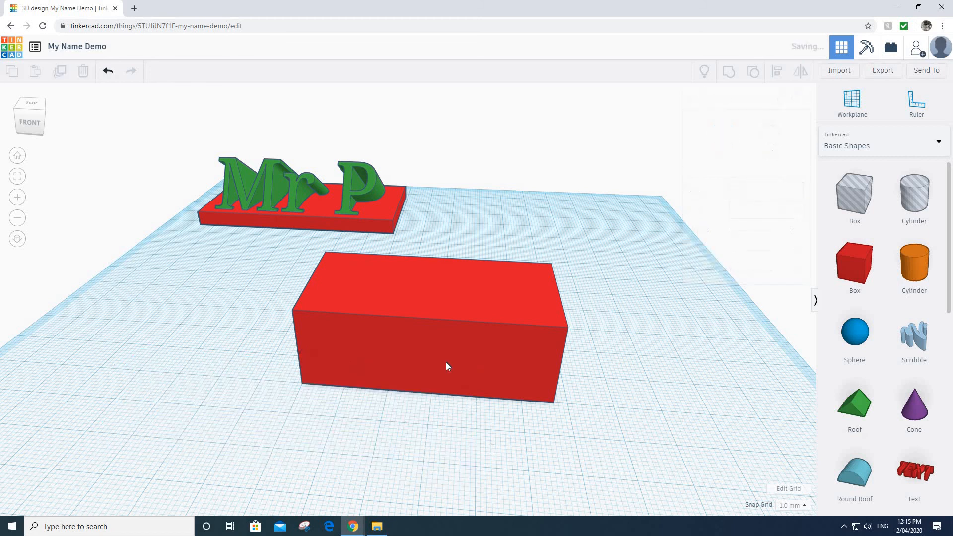
Resize the red box into a thin, wider plaque base by typing new dimensions
click(429, 331)
text(8)
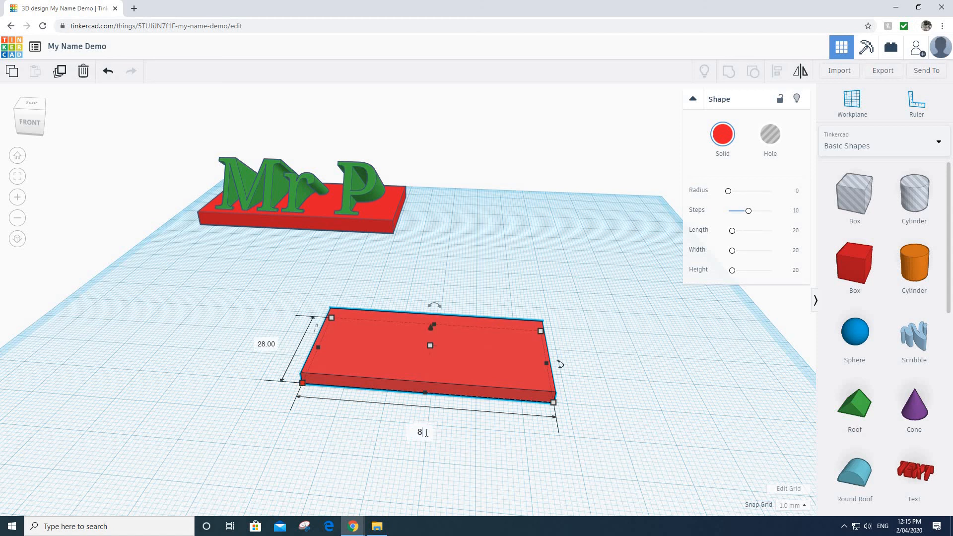
text(0)
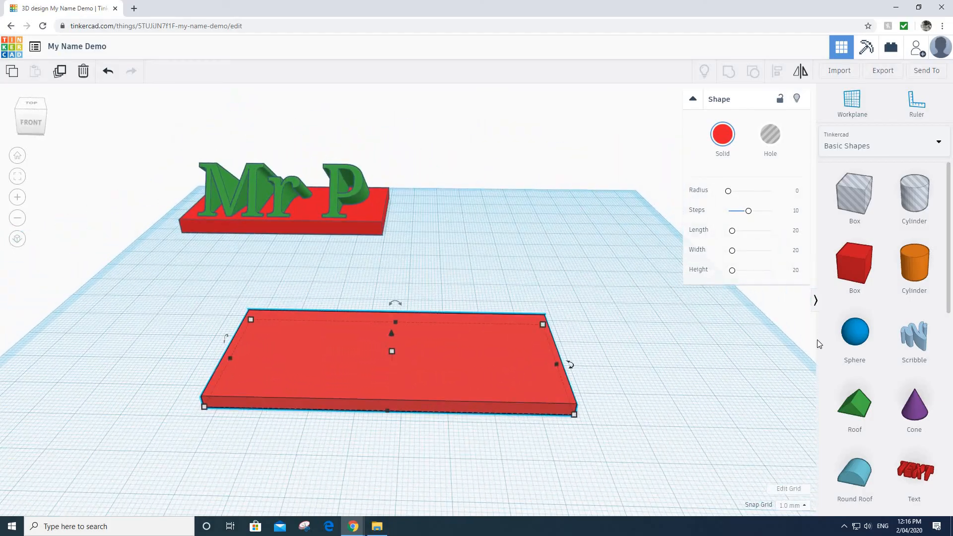
mouse_move(914, 471)
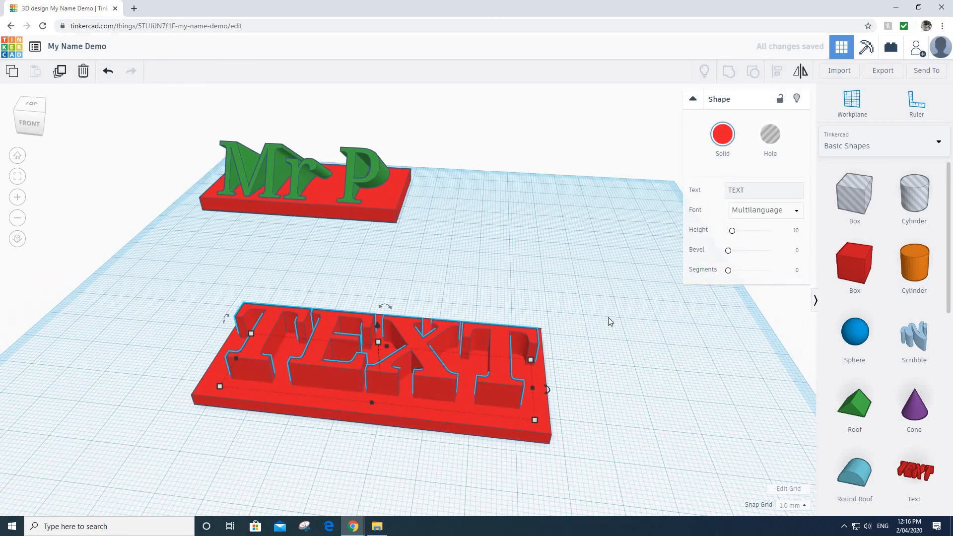
Remove the old TEXT lettering from the plaque
click(763, 190)
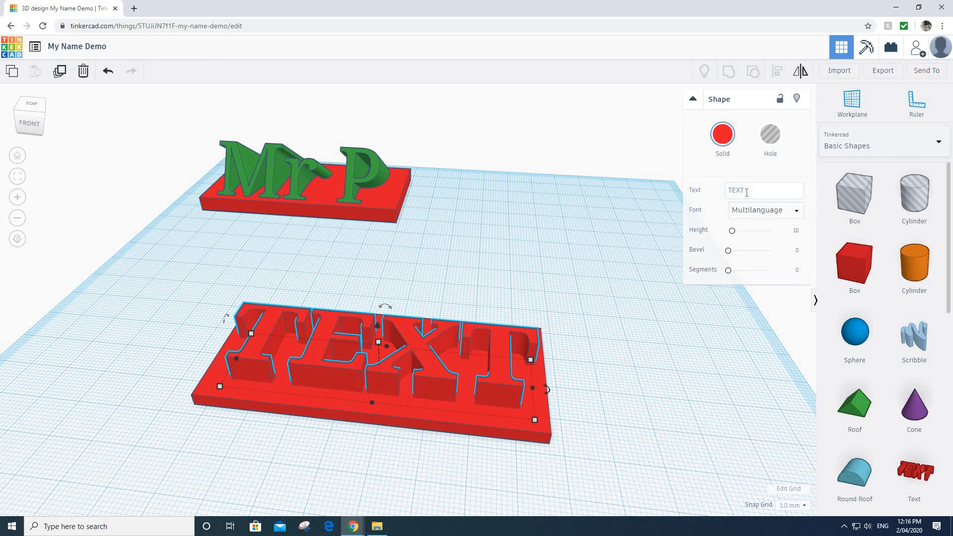
click(692, 99)
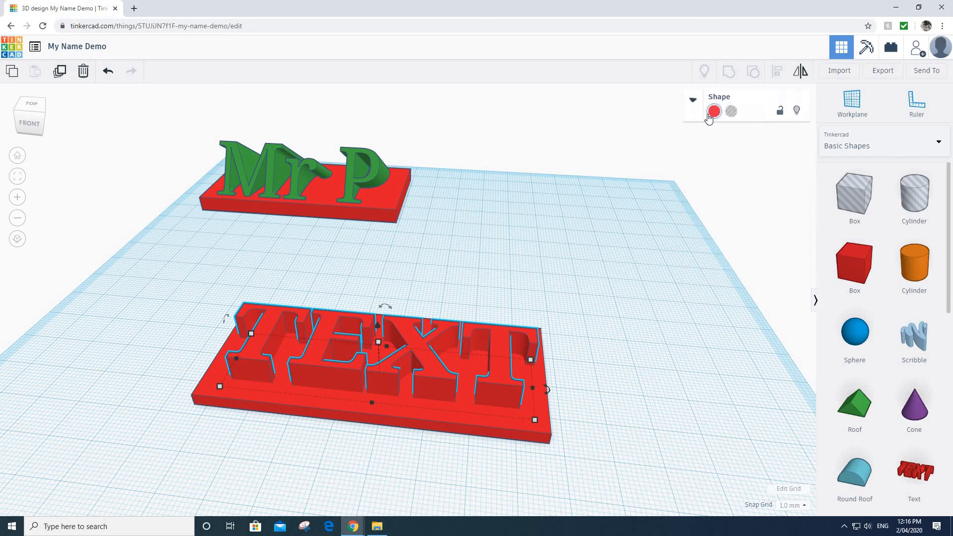
click(692, 100)
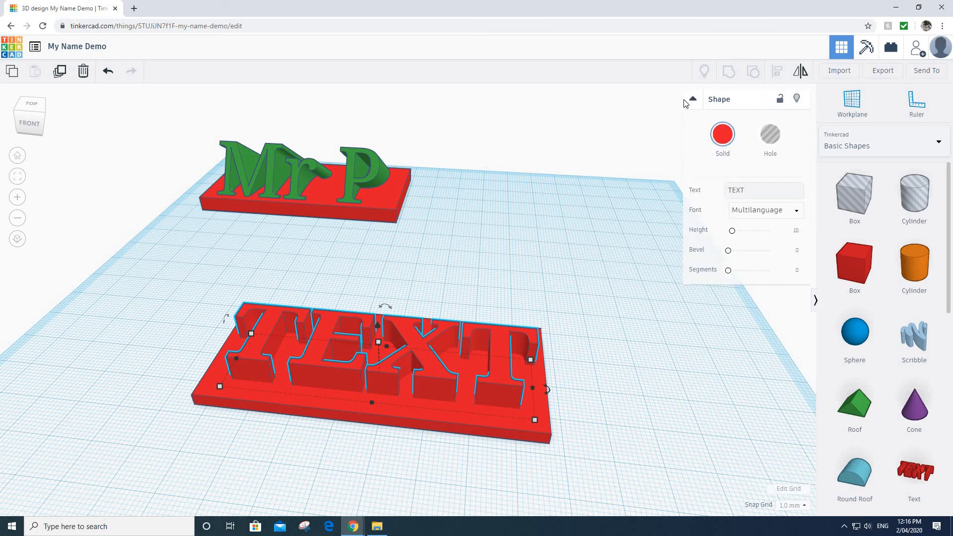
mouse_move(695, 105)
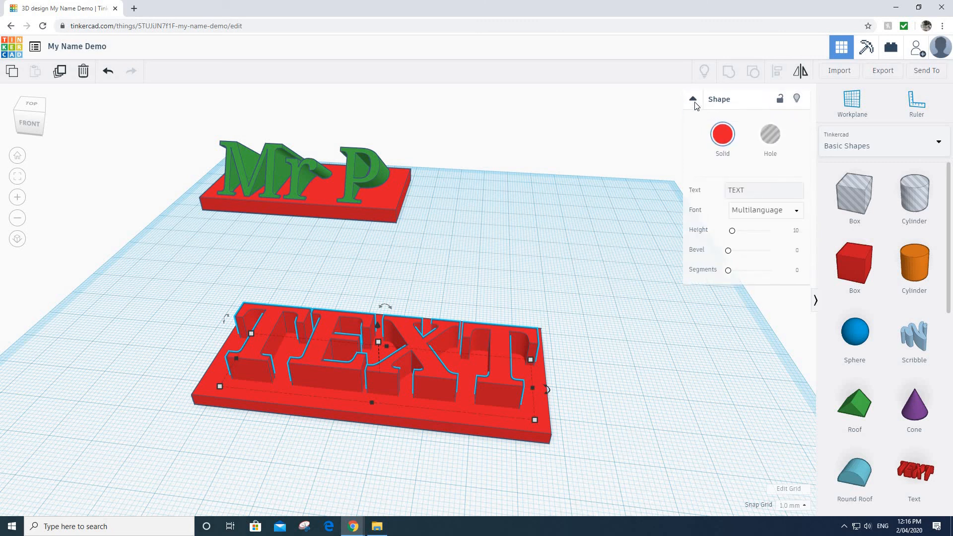
click(763, 190)
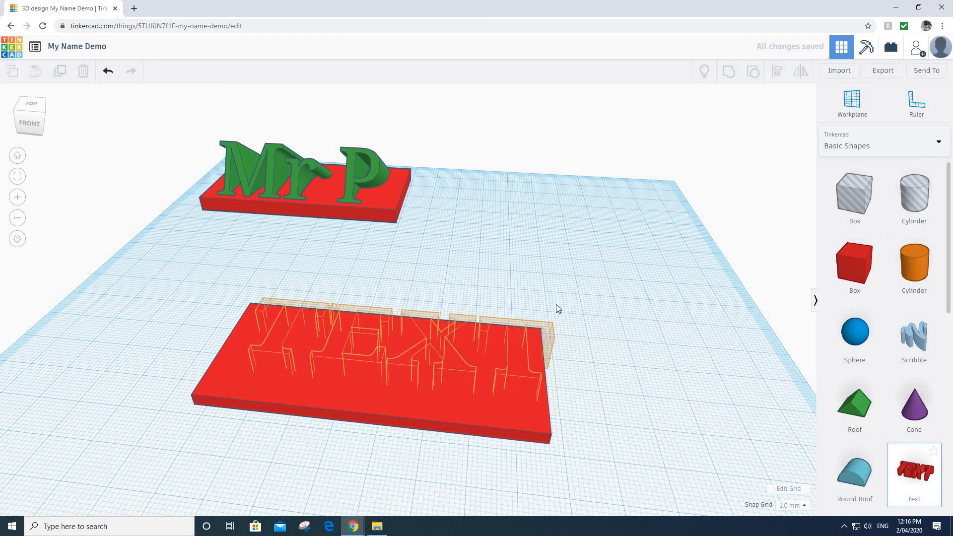
Add 'Smile' lettering onto the plaque and colour it blue
click(377, 340)
text(S)
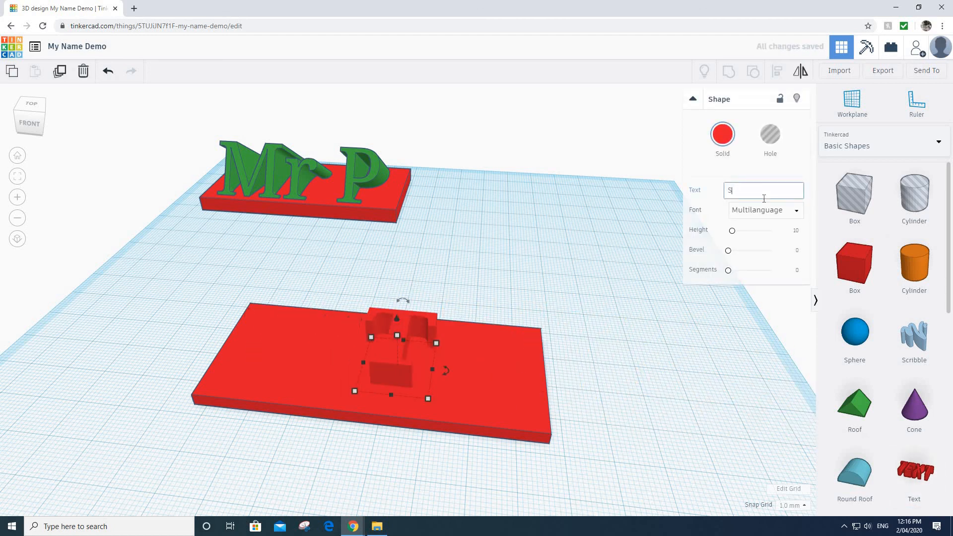
text(mile)
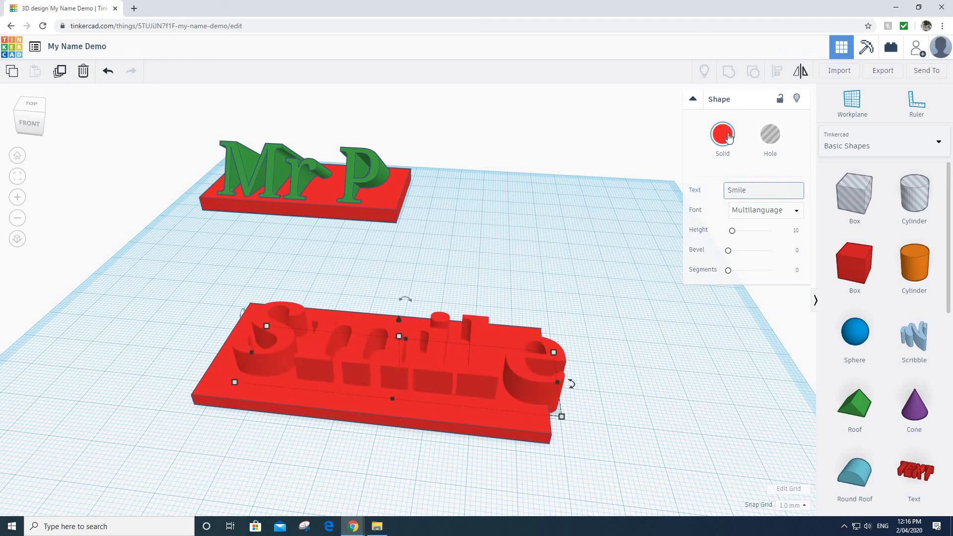
click(722, 134)
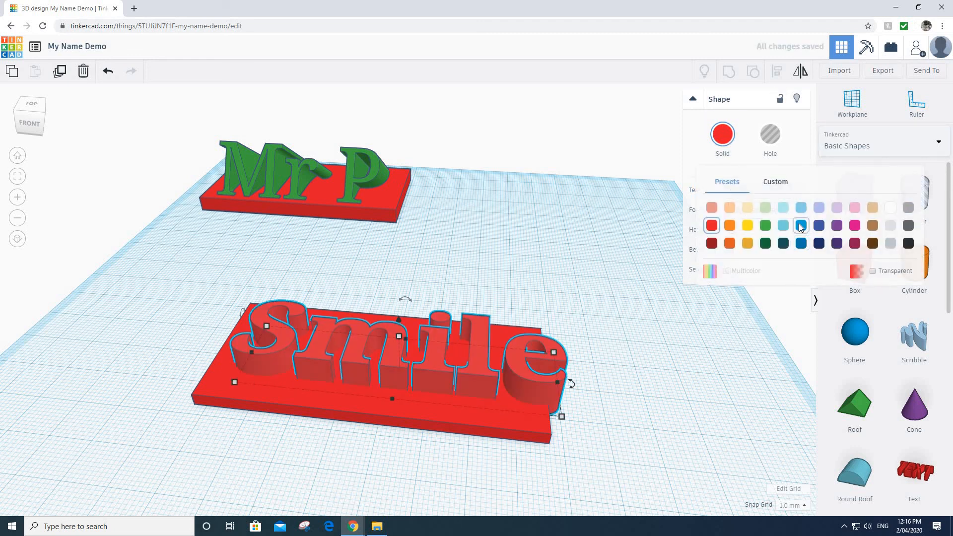
click(801, 226)
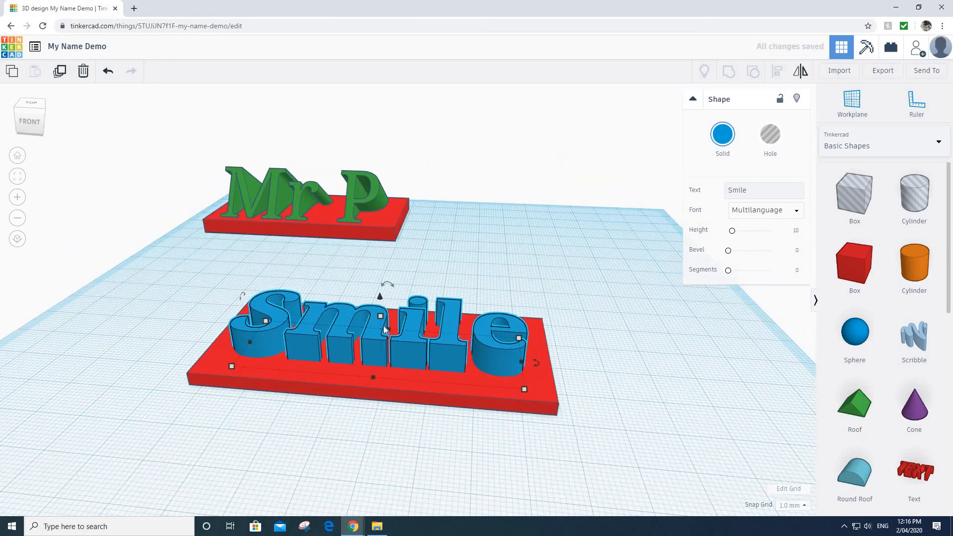
Tilt the blue Smile lettering to an angle using two rotation-handle drags
drag(380, 296, 379, 243)
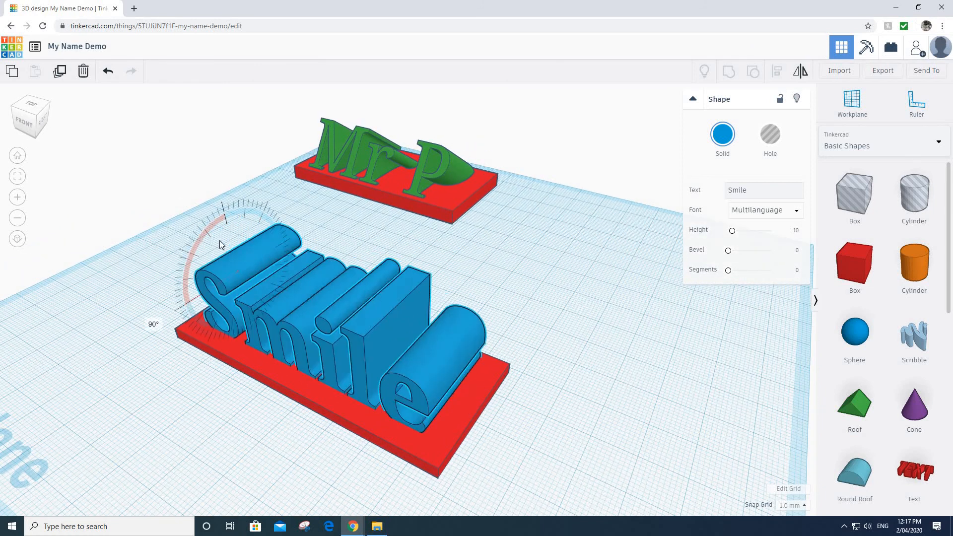
drag(219, 243, 222, 209)
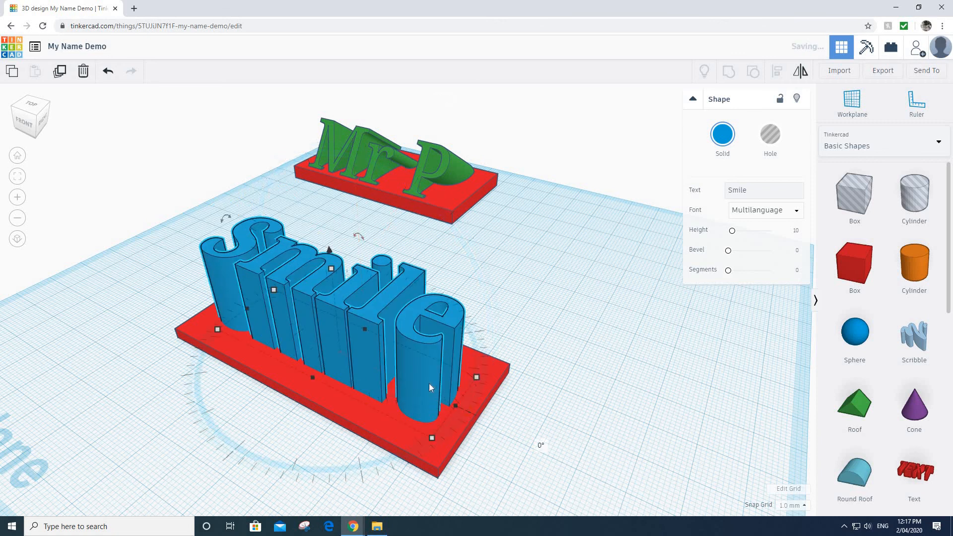
mouse_move(466, 419)
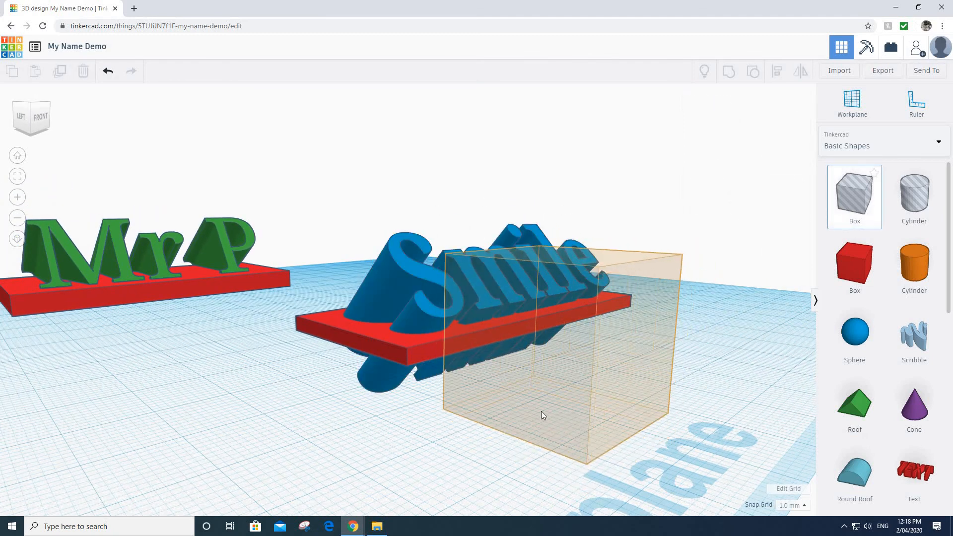
Drop a new box into the scene for the hole under the plaque
click(547, 414)
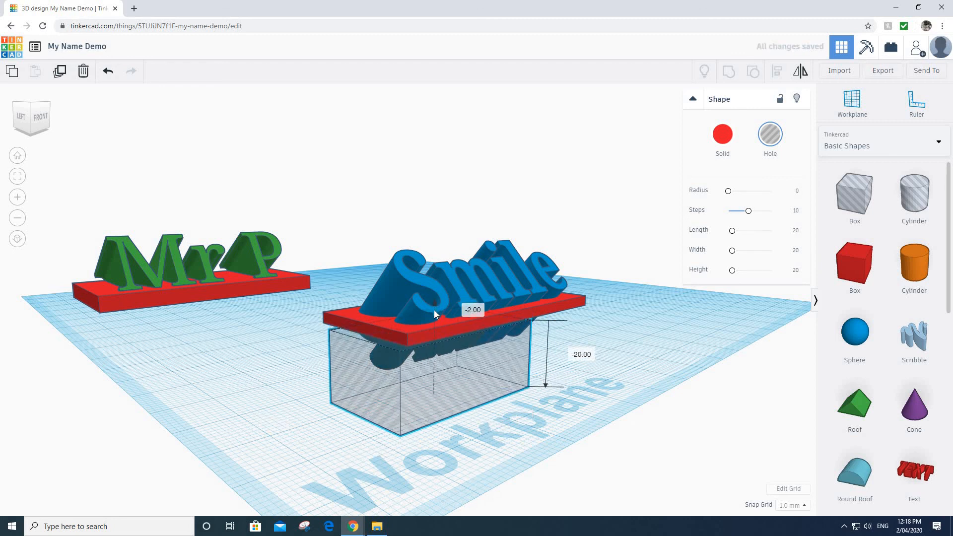
mouse_move(421, 363)
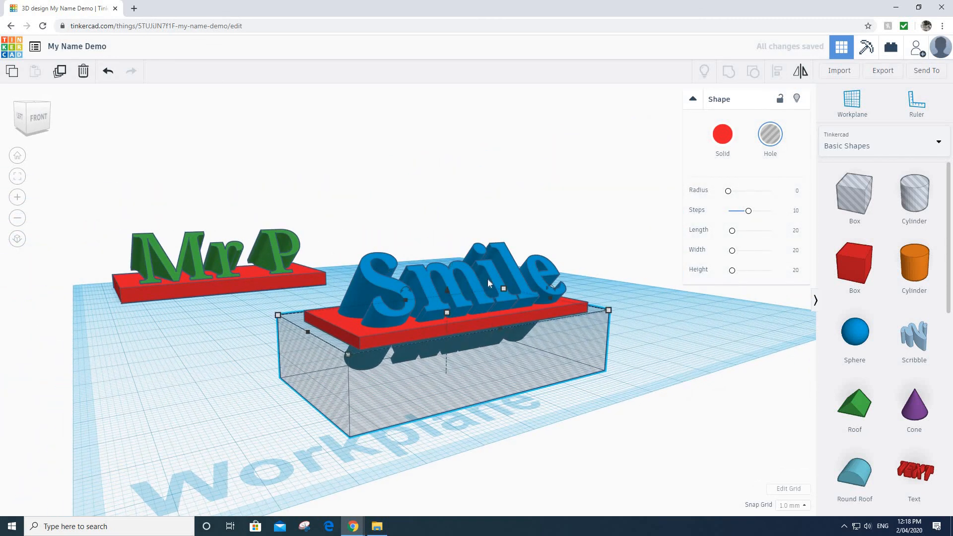
mouse_move(327, 318)
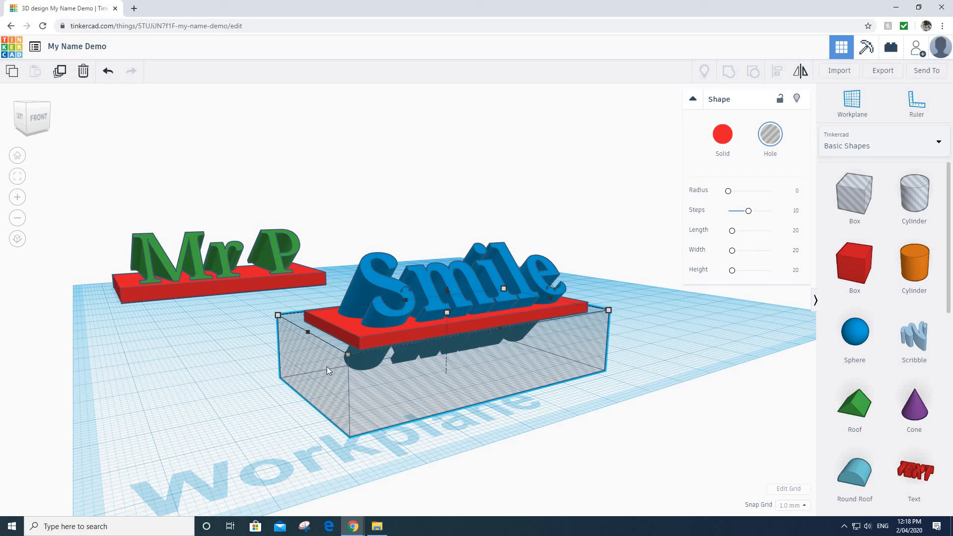
mouse_move(398, 279)
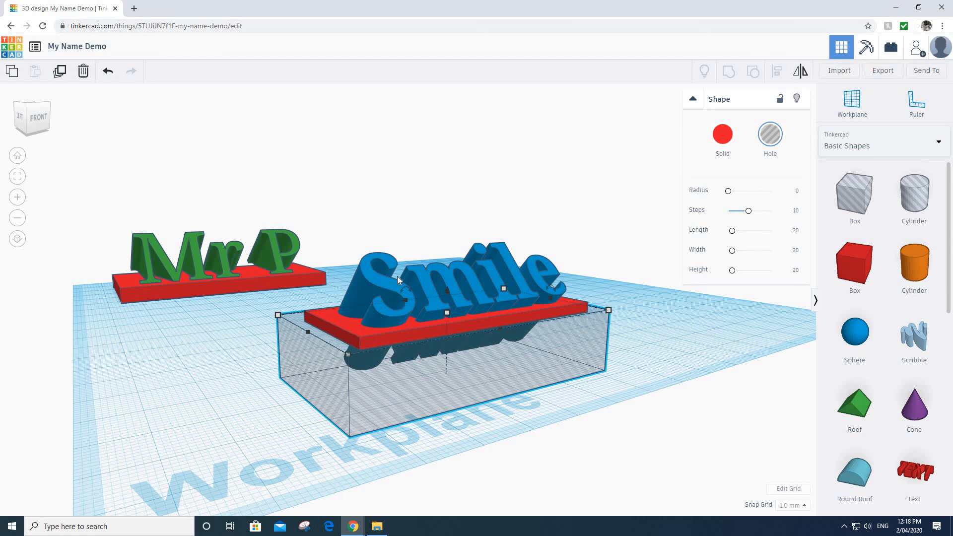
mouse_move(511, 282)
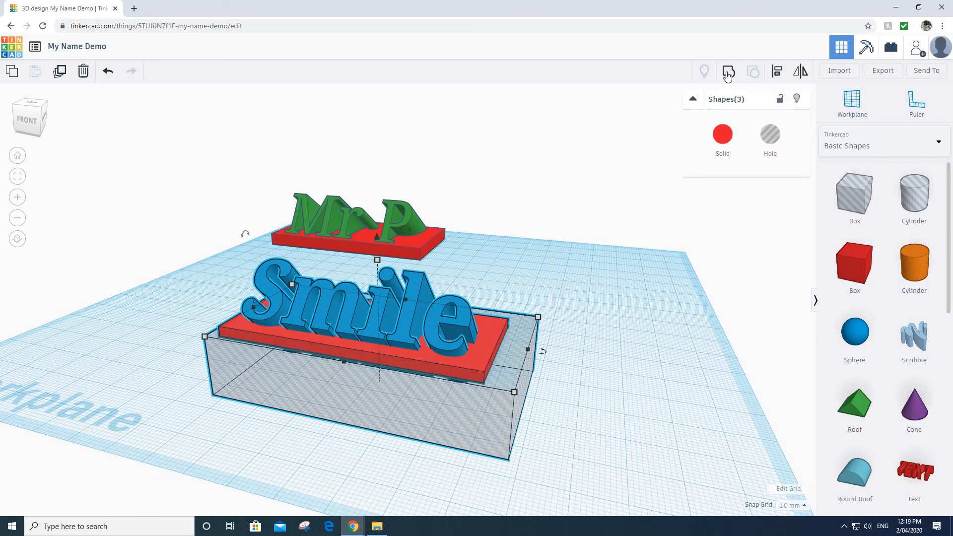
Group the plaque, Smile lettering and hole box into one red part
click(727, 71)
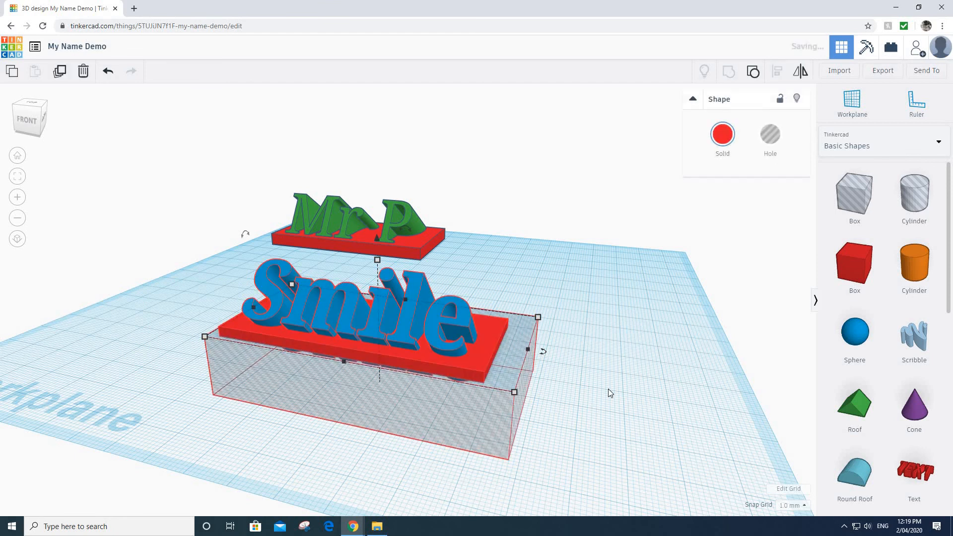
mouse_move(624, 374)
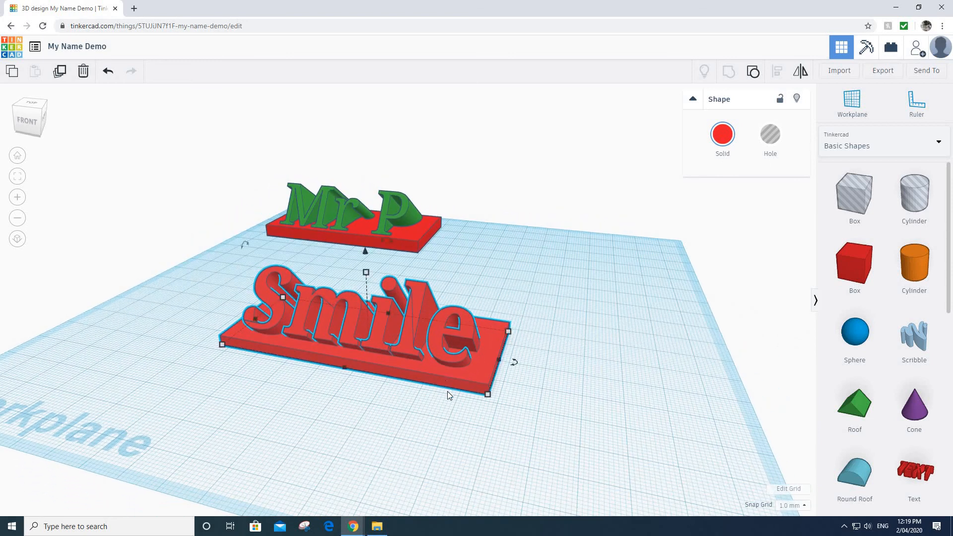
mouse_move(498, 405)
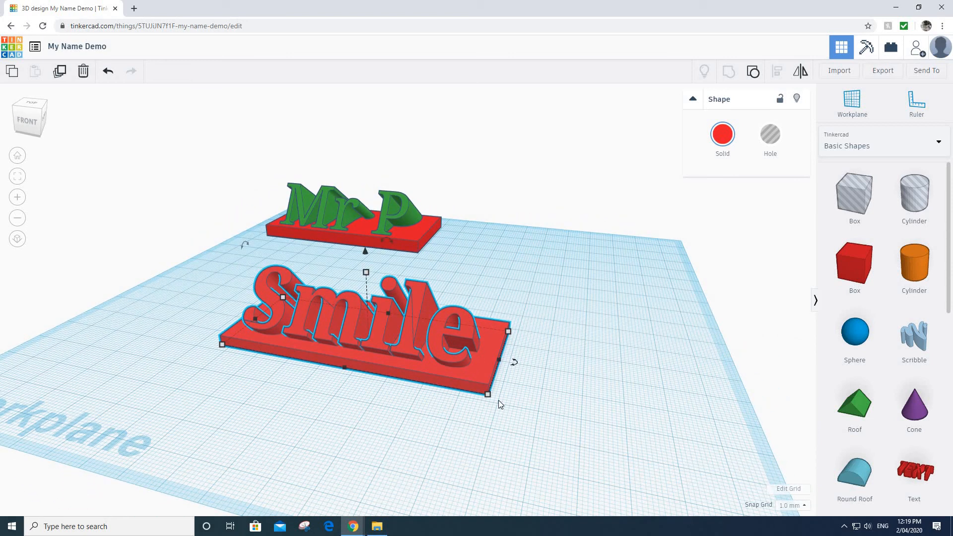
mouse_move(452, 381)
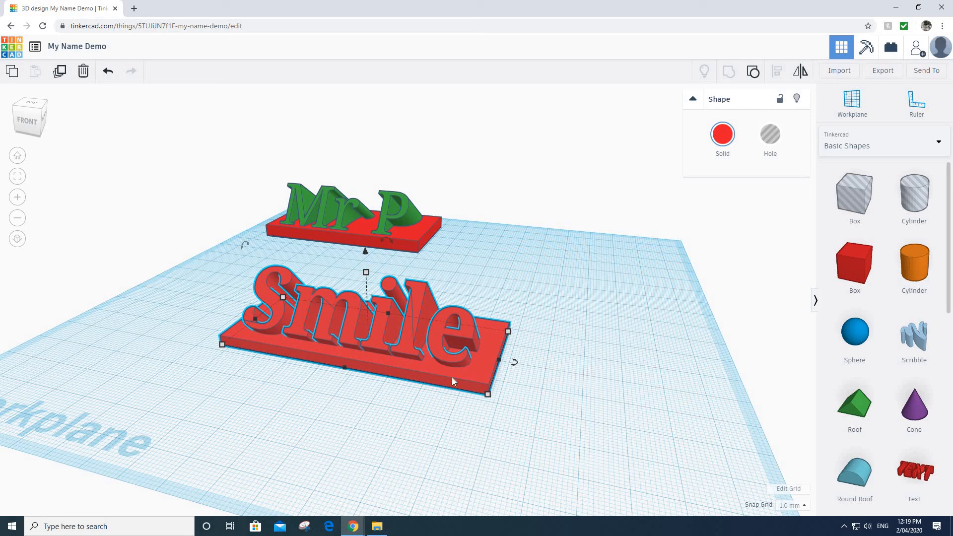